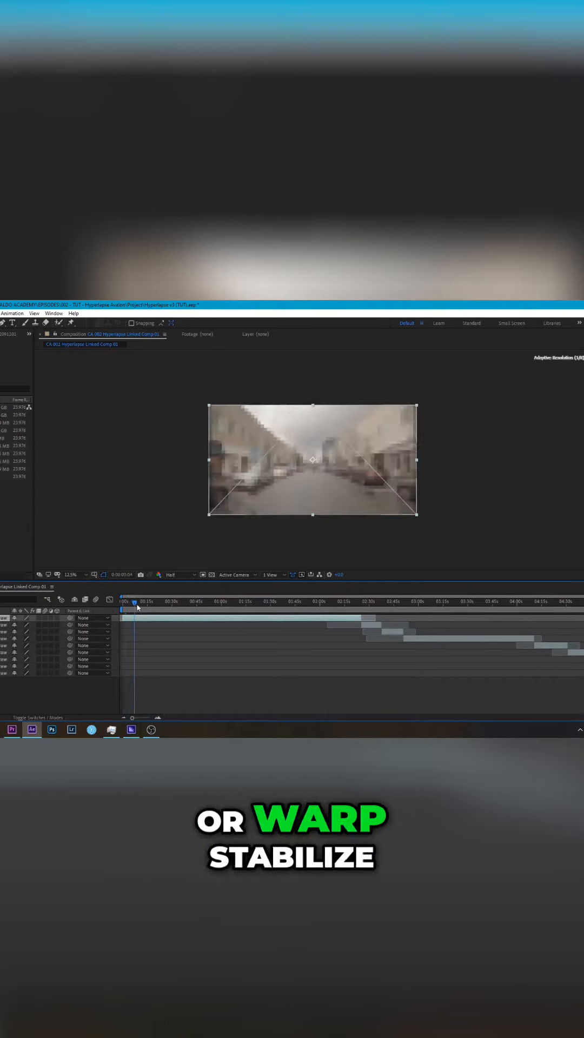
Scrub the hyperlapse comp forward to review the shaky, unstabilized street footage.
{"action": "left_click_drag", "start_coordinate": [137, 601], "coordinate": [171, 601]}
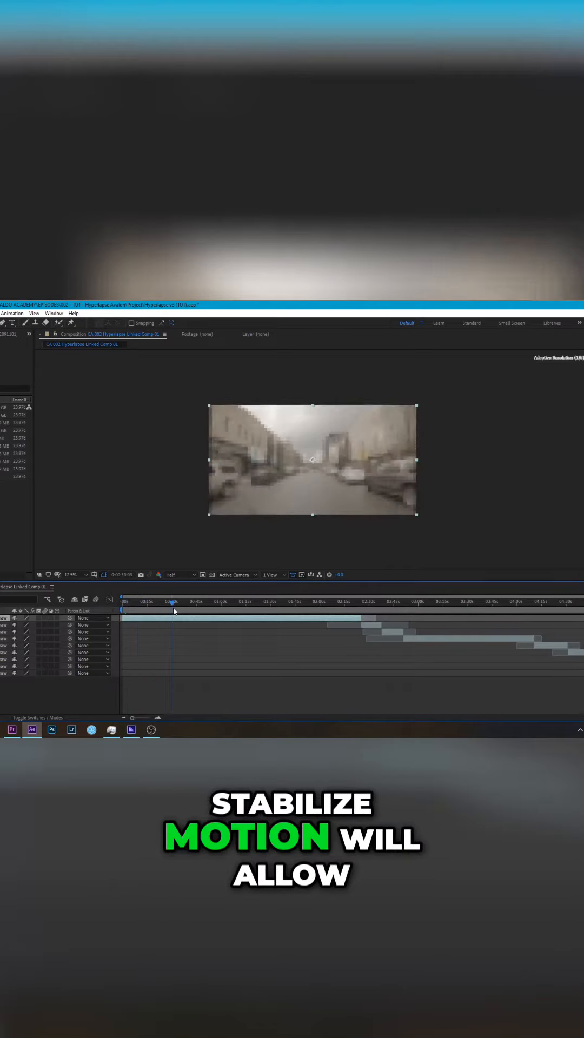